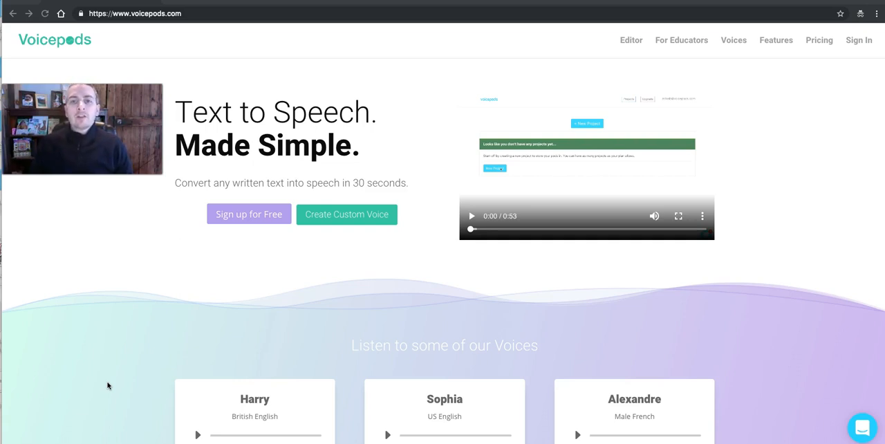
mouse_move(141, 269)
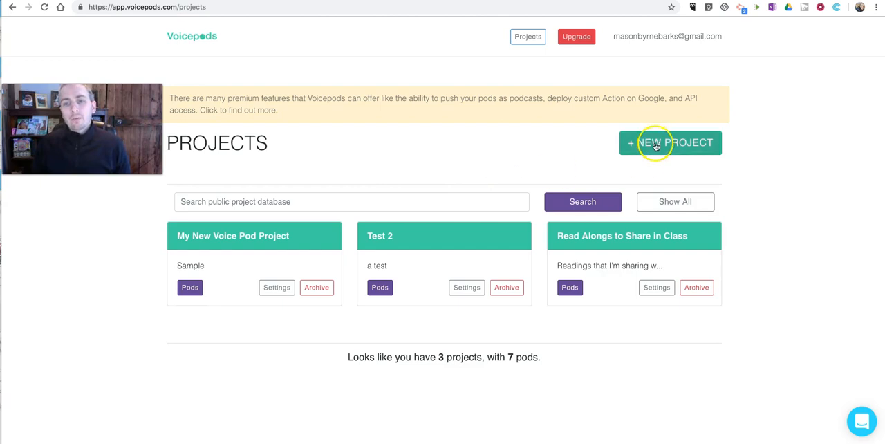
Create project 'Dialogues & monologues to use in class', described 'For my class', with others' pod adding disabled.
click(669, 142)
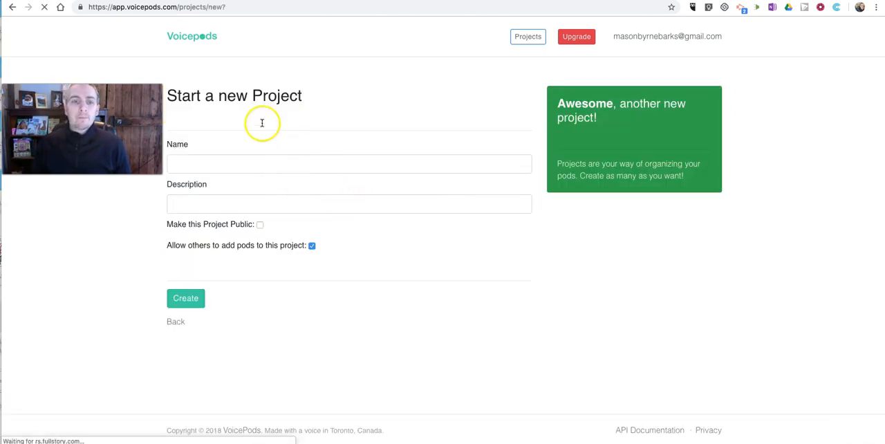
text(Dialogues & monologues to use in)
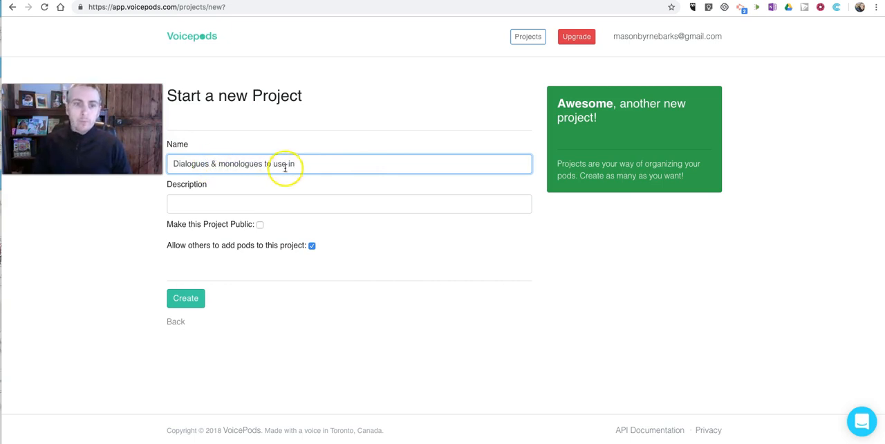
text(class)
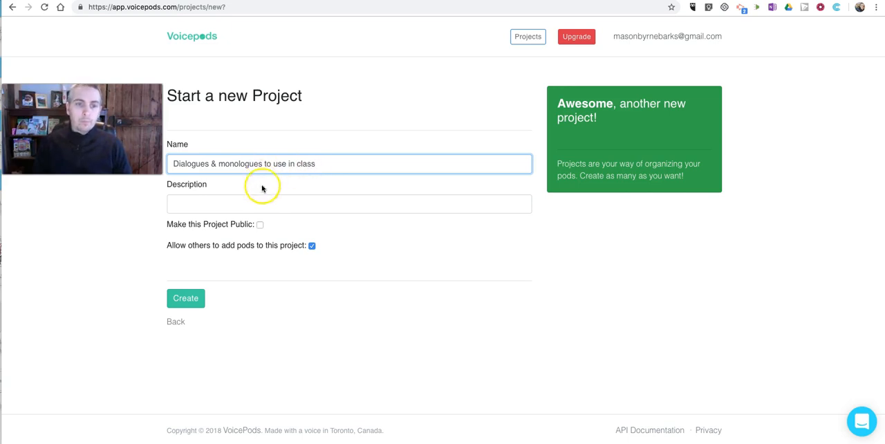
text(For my class)
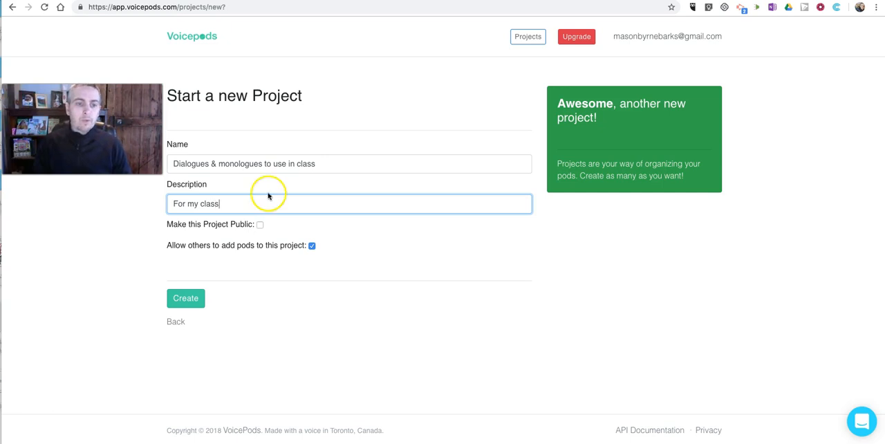
click(312, 246)
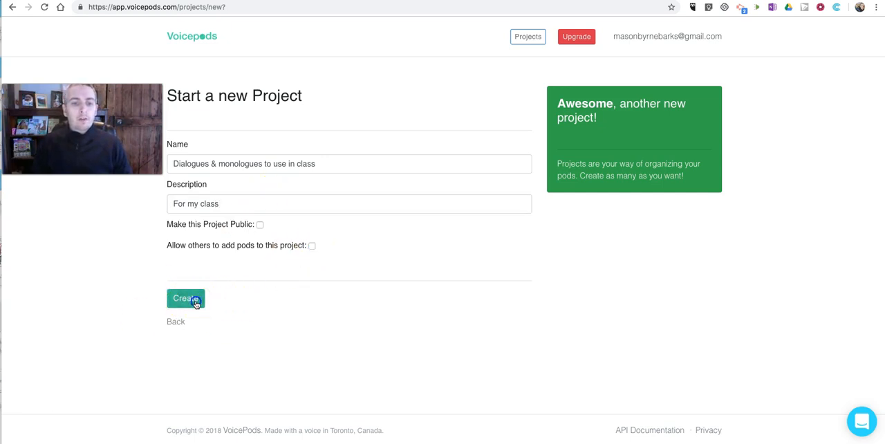
click(185, 298)
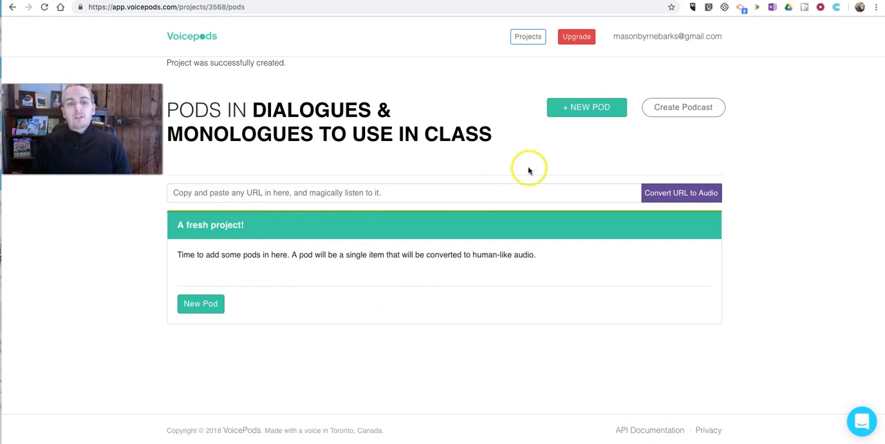
Create a pod titled 'Best of times', adding a 99% speech rate and a volume setting.
click(201, 303)
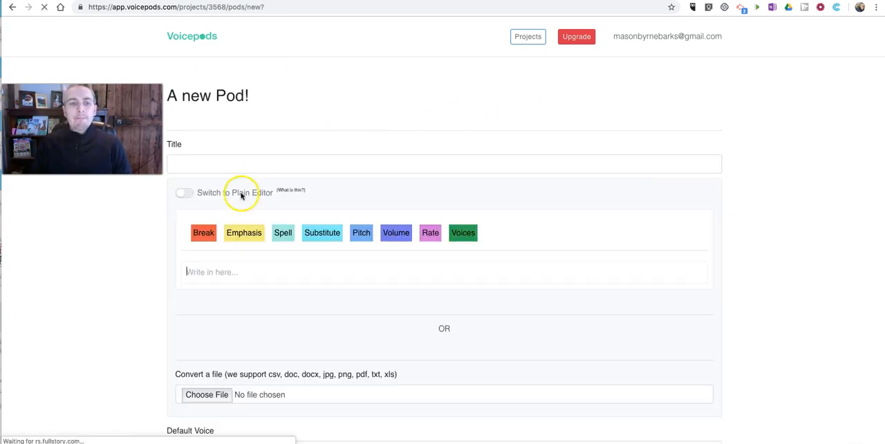
text(Best of times)
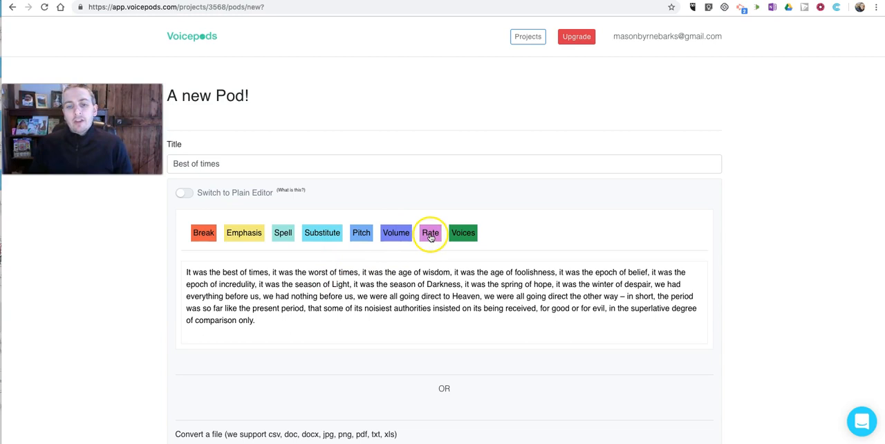
click(430, 232)
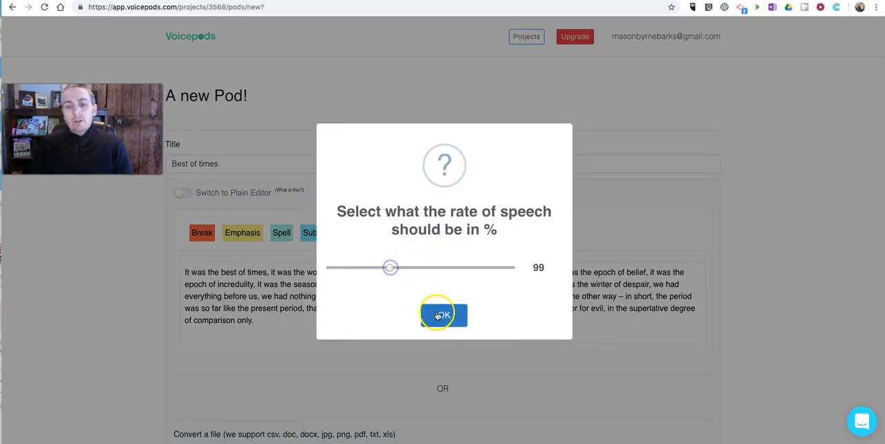
click(443, 315)
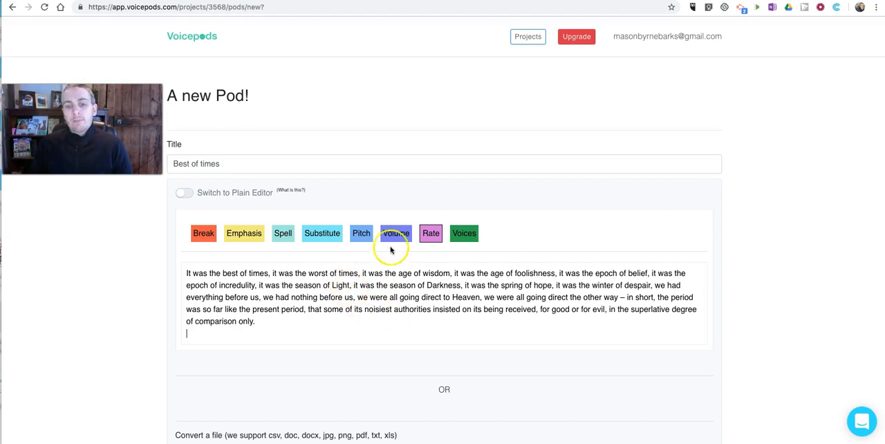
click(396, 233)
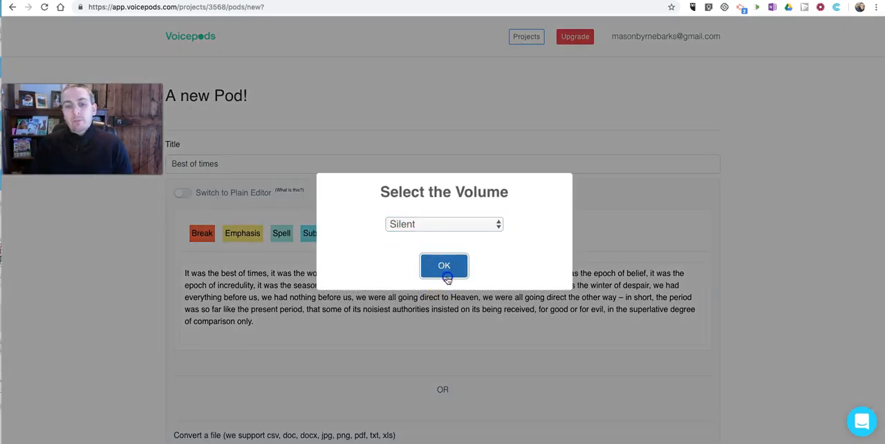
click(444, 265)
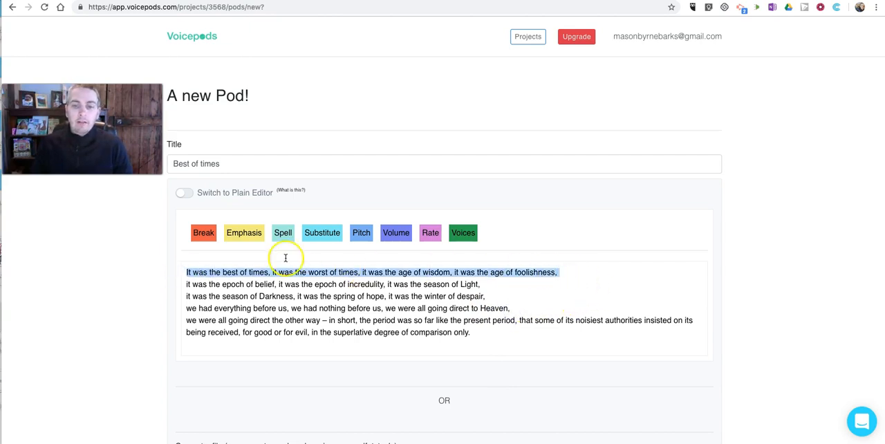
Assign the Aiden voice to the first line and Sophia to the second.
click(462, 232)
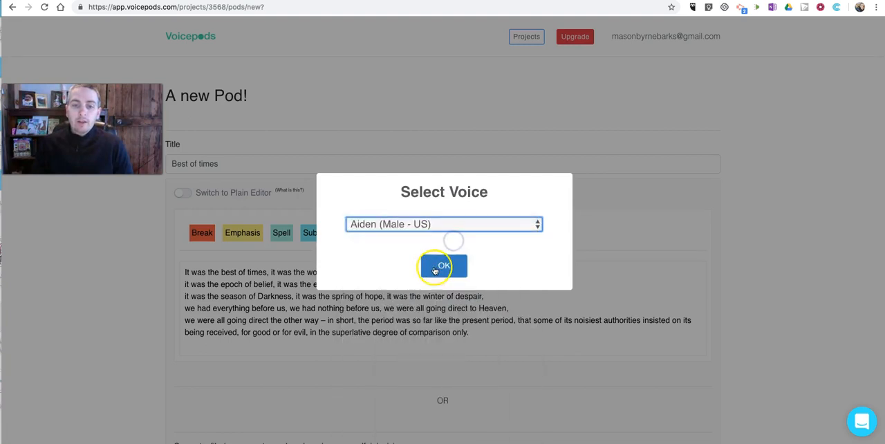
click(442, 267)
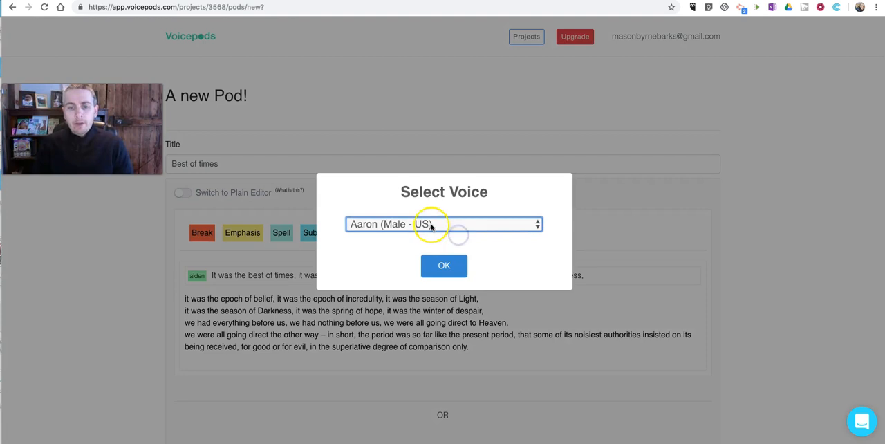
click(443, 223)
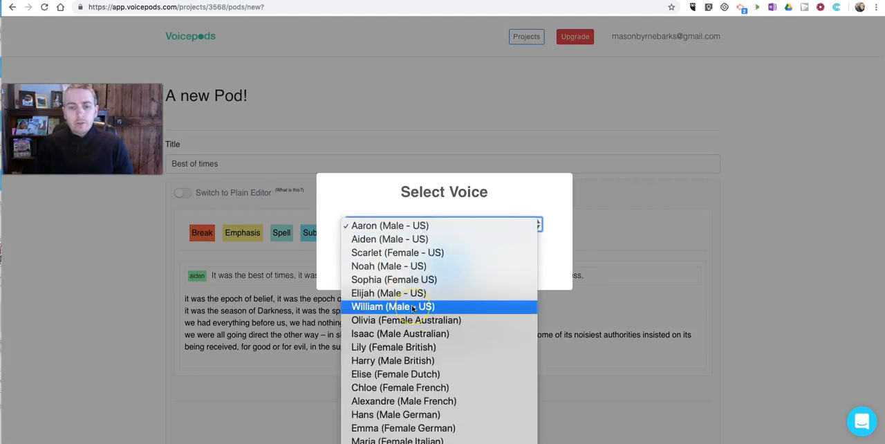
mouse_move(394, 280)
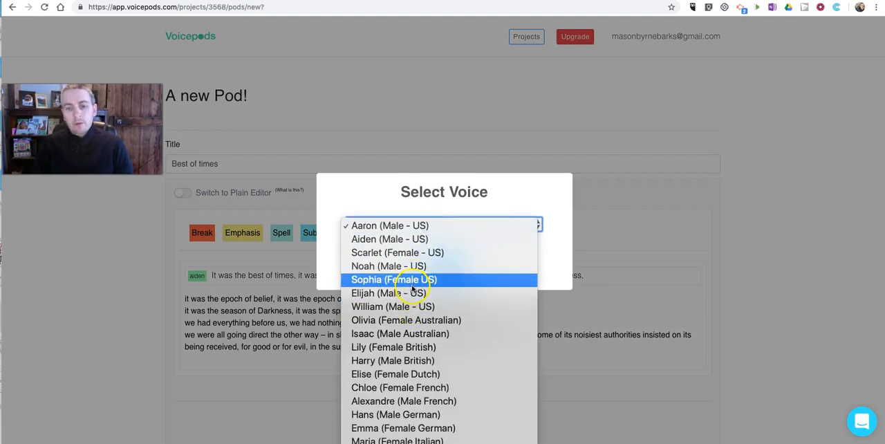
click(393, 279)
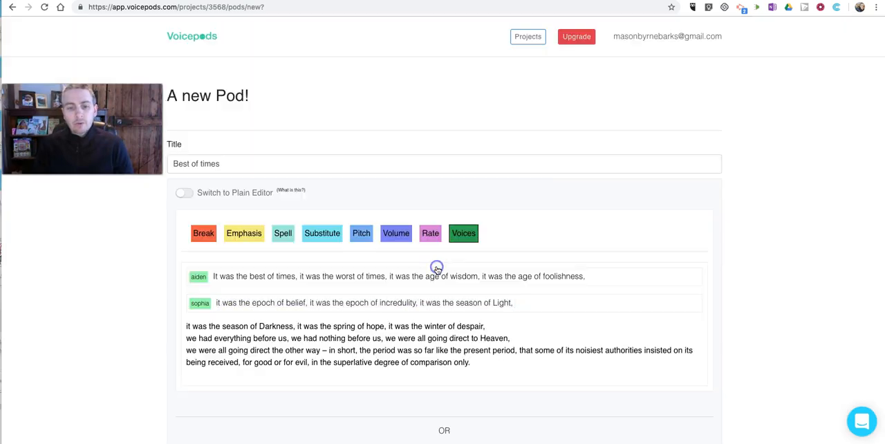
Assign Elijah to the third line, then set voices for the remaining passages.
drag(187, 325, 485, 325)
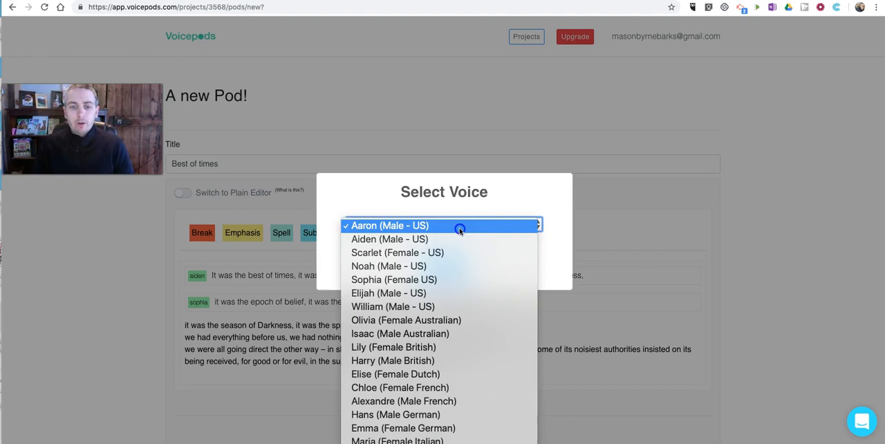
click(389, 292)
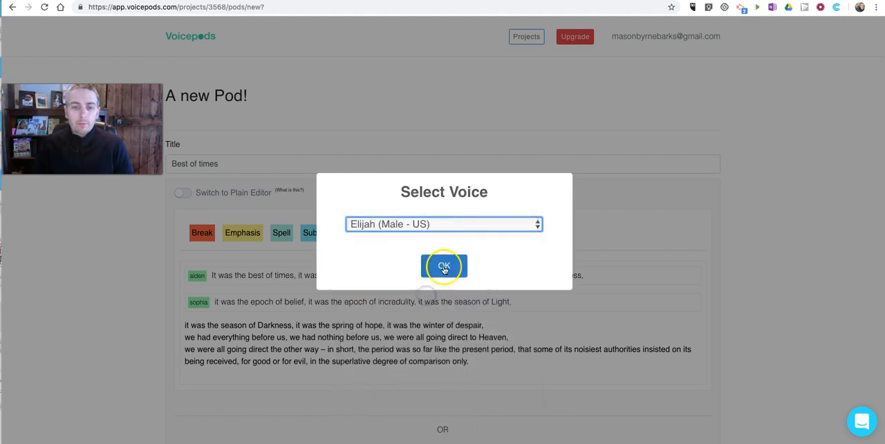
click(444, 266)
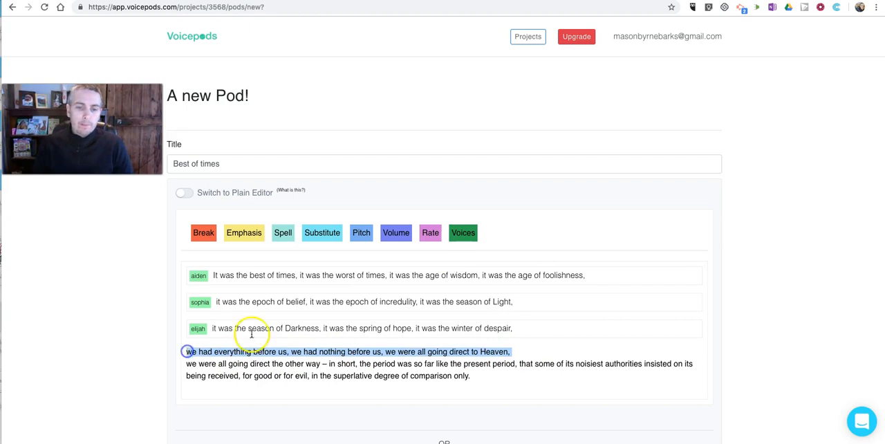
click(463, 232)
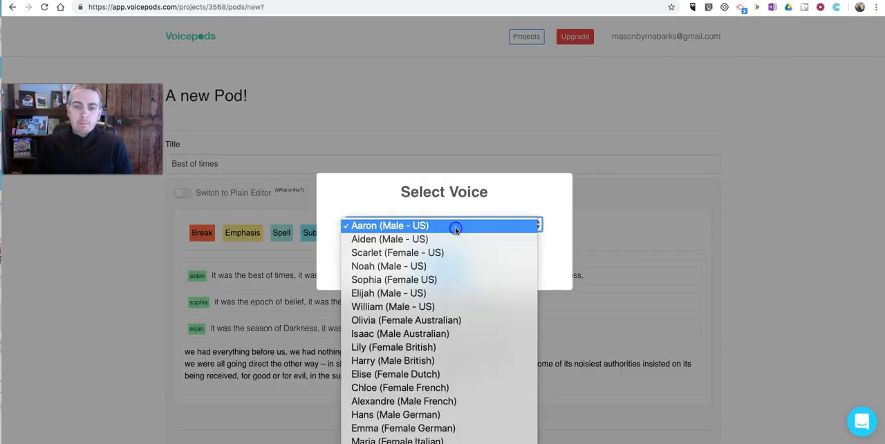
click(388, 225)
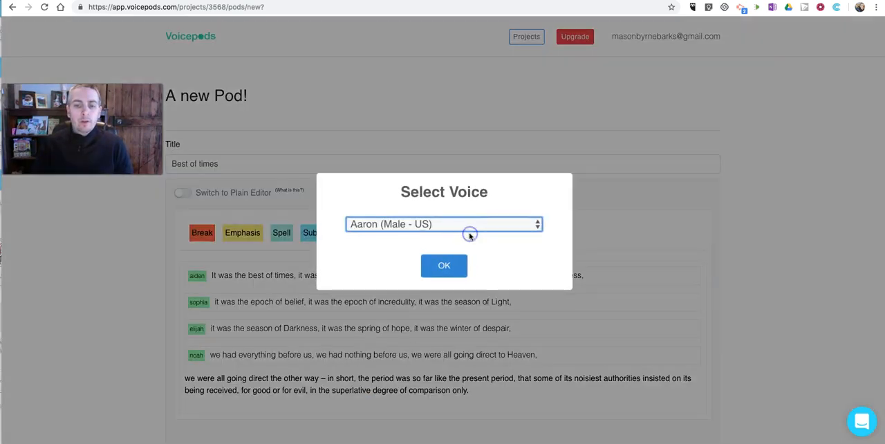
click(444, 224)
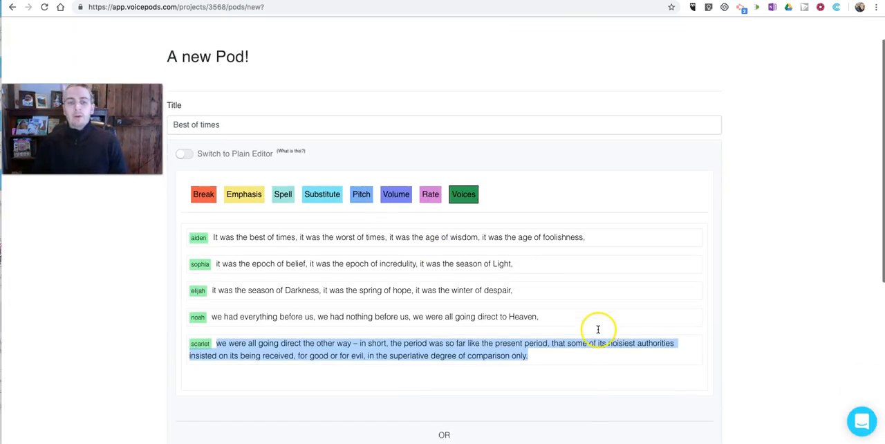
Keep Aaron (Male - US) as default voice and create the 'Best of times' pod.
scroll(down, 3)
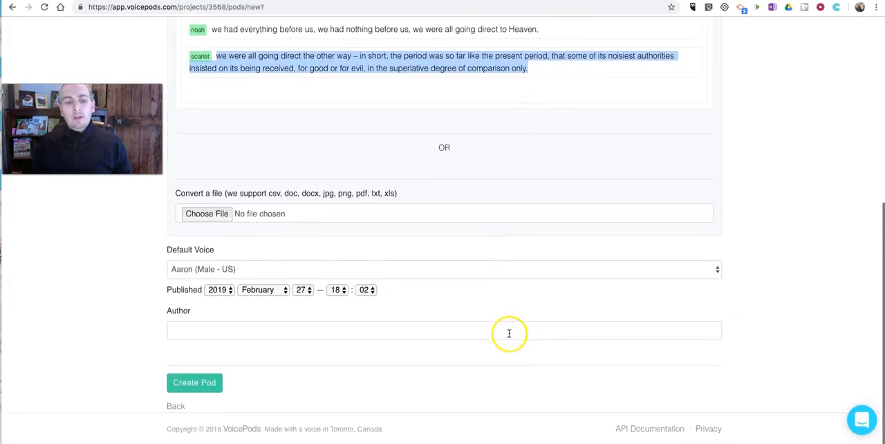
click(442, 269)
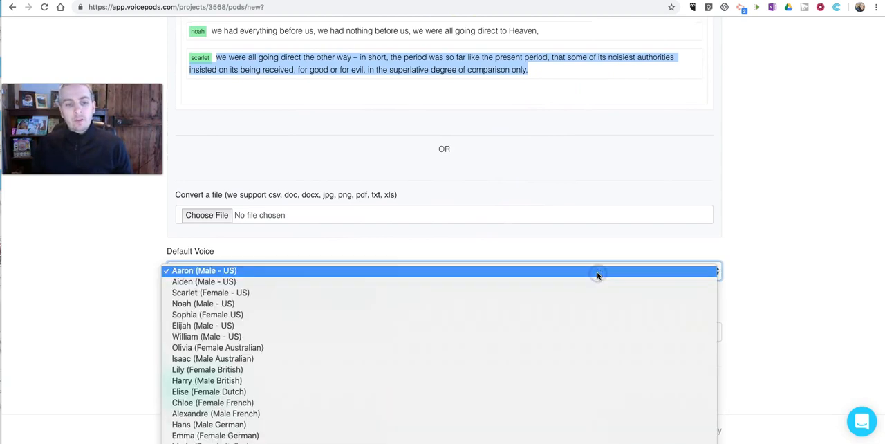
click(204, 271)
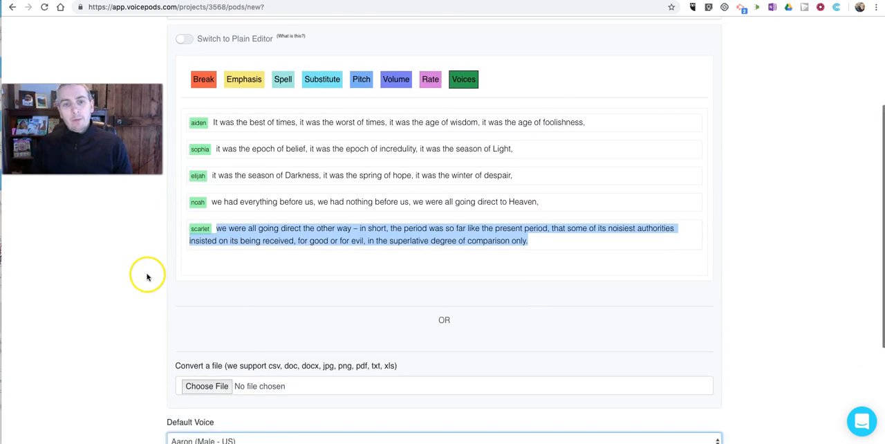
scroll(down, 3)
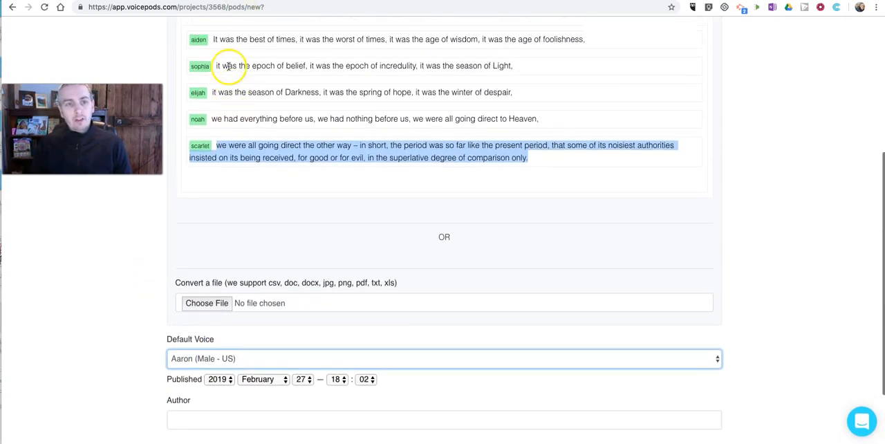
scroll(down, 3)
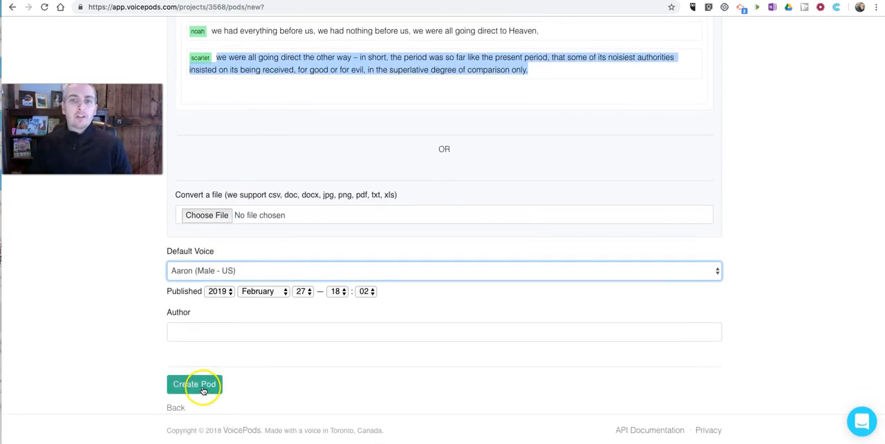
click(194, 384)
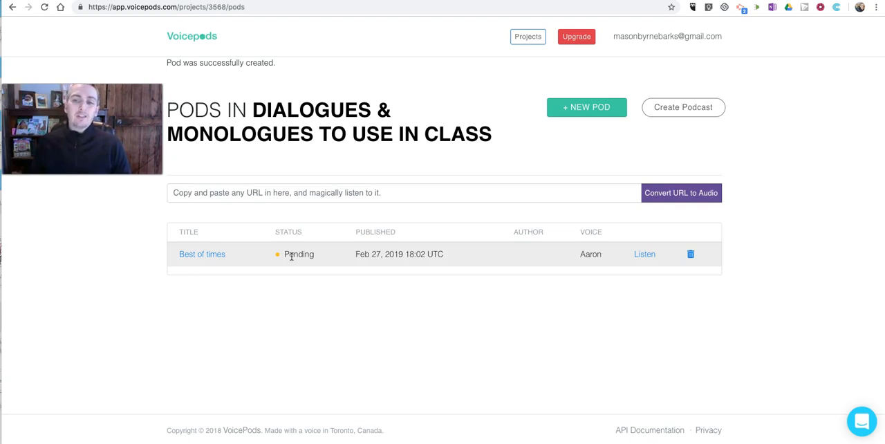
mouse_move(275, 289)
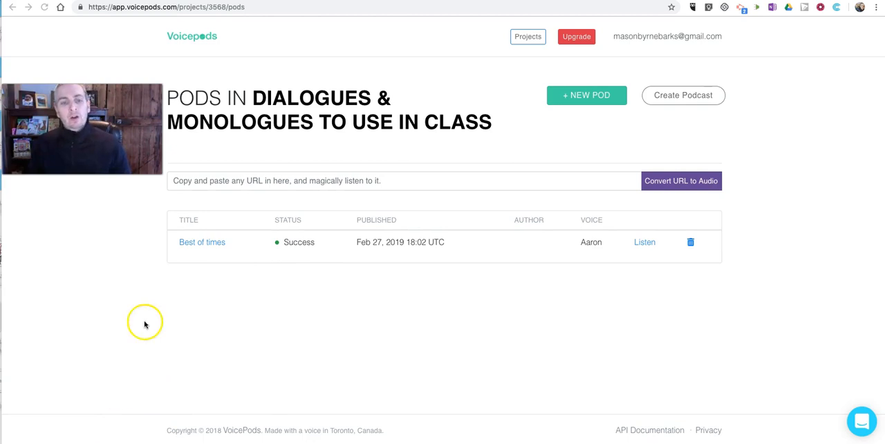
mouse_move(285, 248)
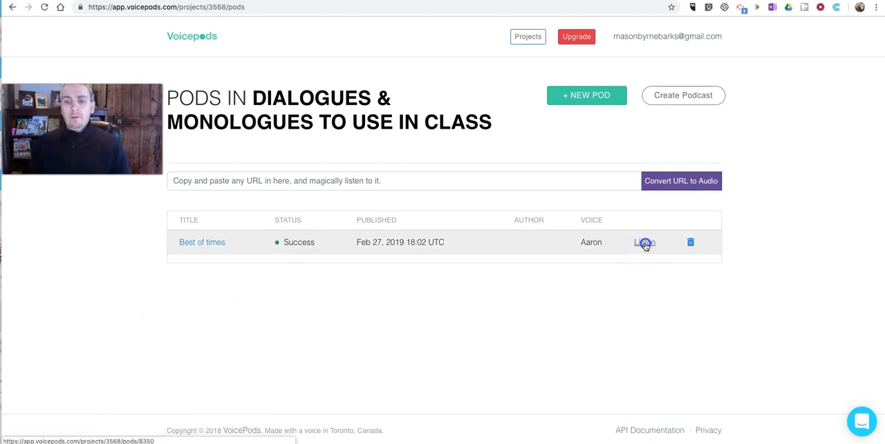
Play and pause the 'Best of times' audio, then open the pod for editing.
click(644, 242)
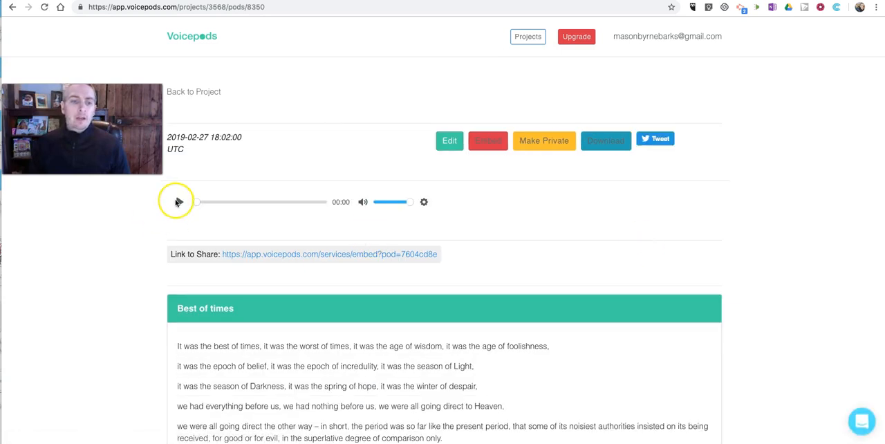
click(179, 202)
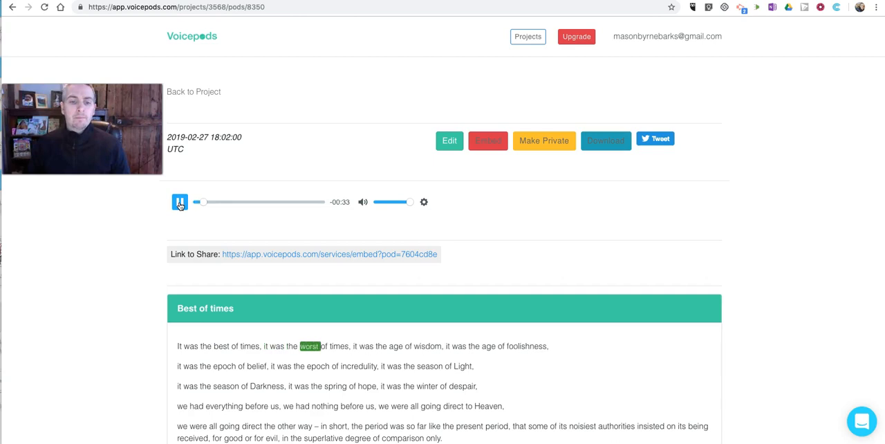
click(179, 201)
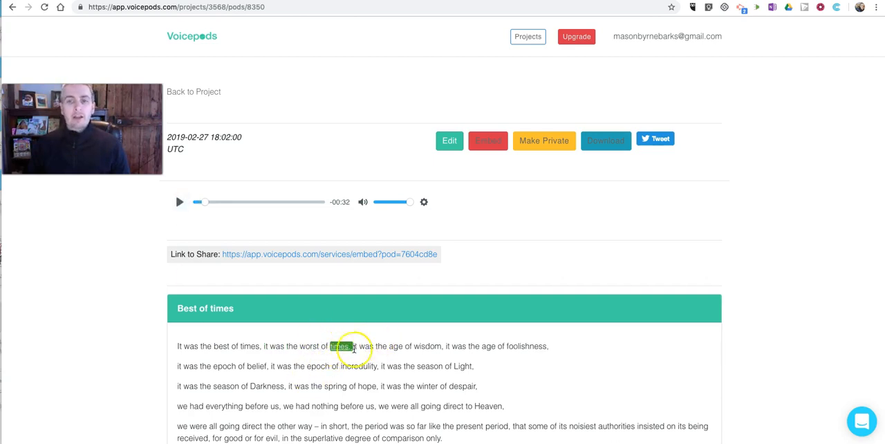
scroll(down, 3)
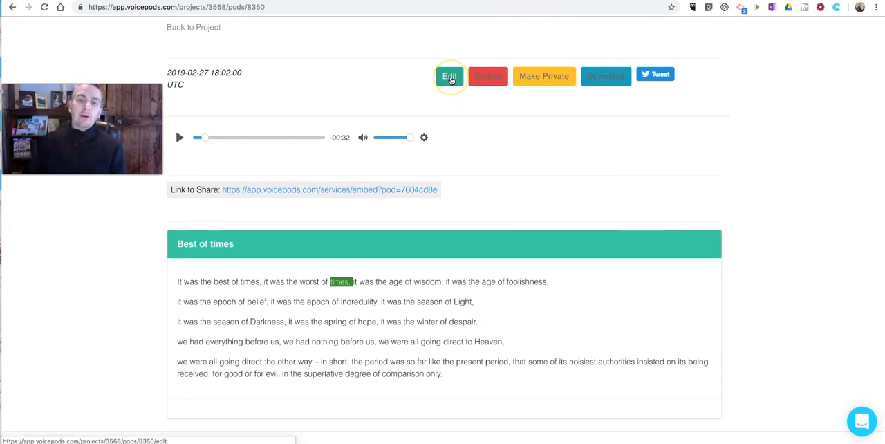
click(449, 76)
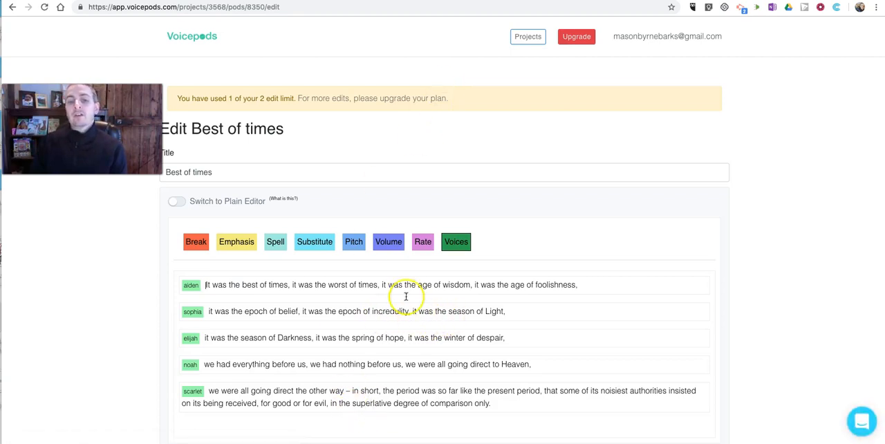
Set the pod's speech rate to 75% and add Strong emphasis.
click(422, 241)
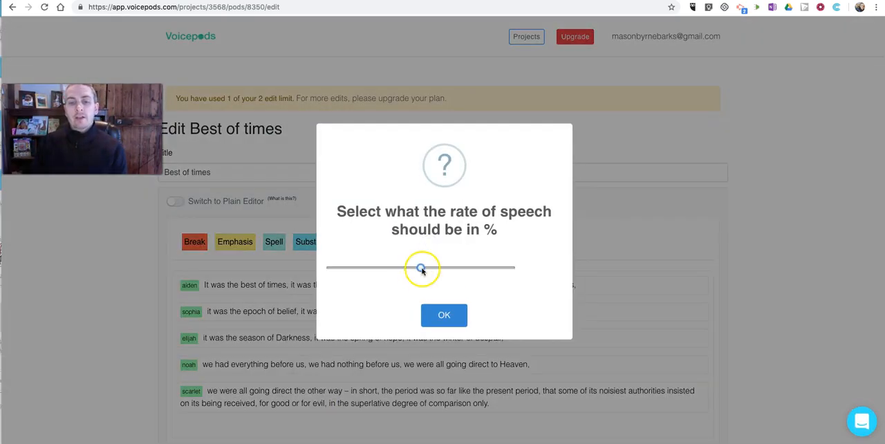
drag(421, 268, 373, 269)
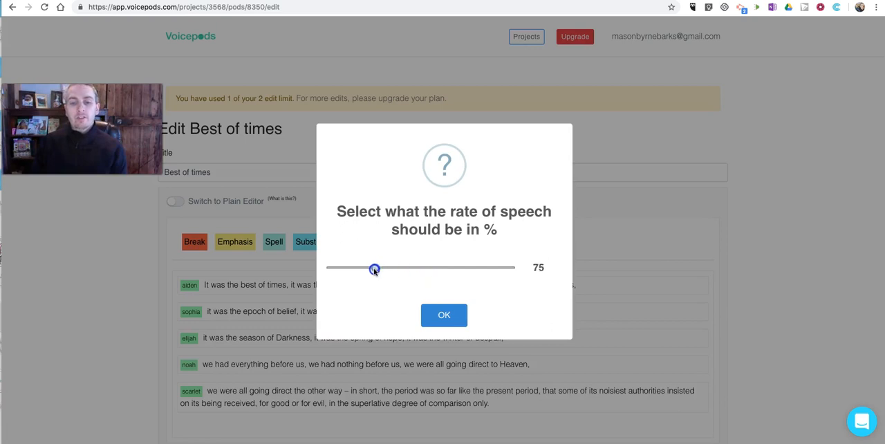
click(444, 314)
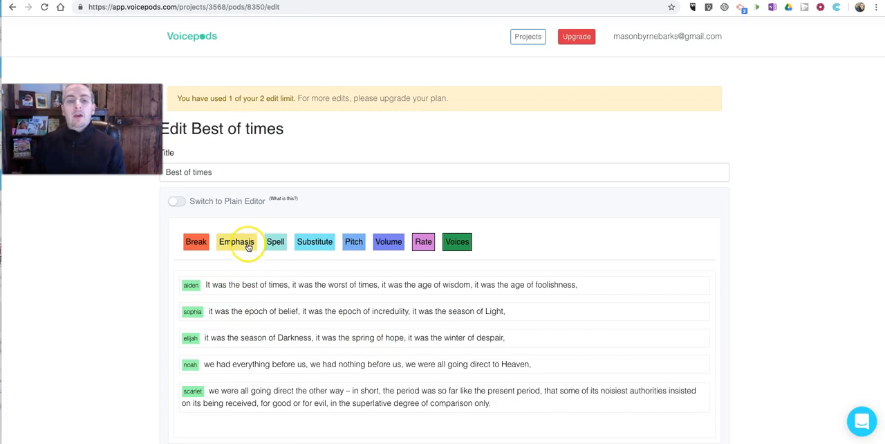
click(236, 241)
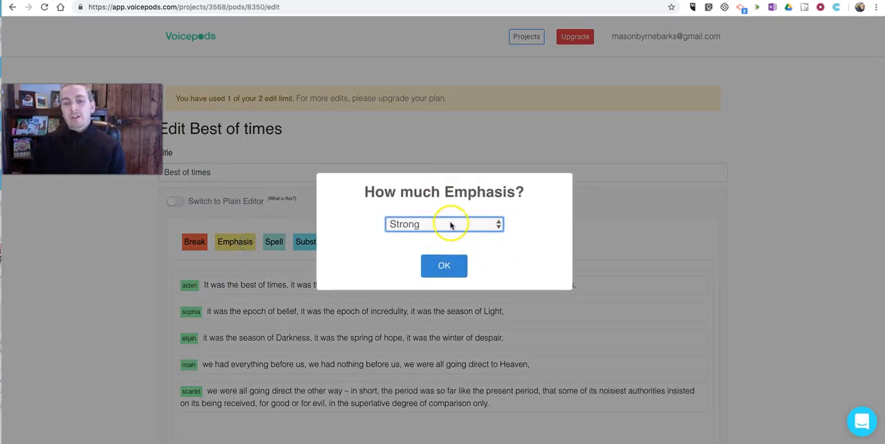
click(444, 266)
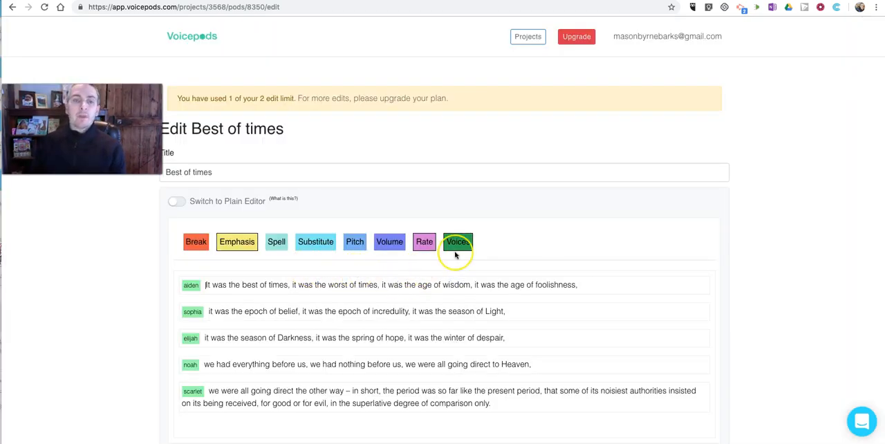